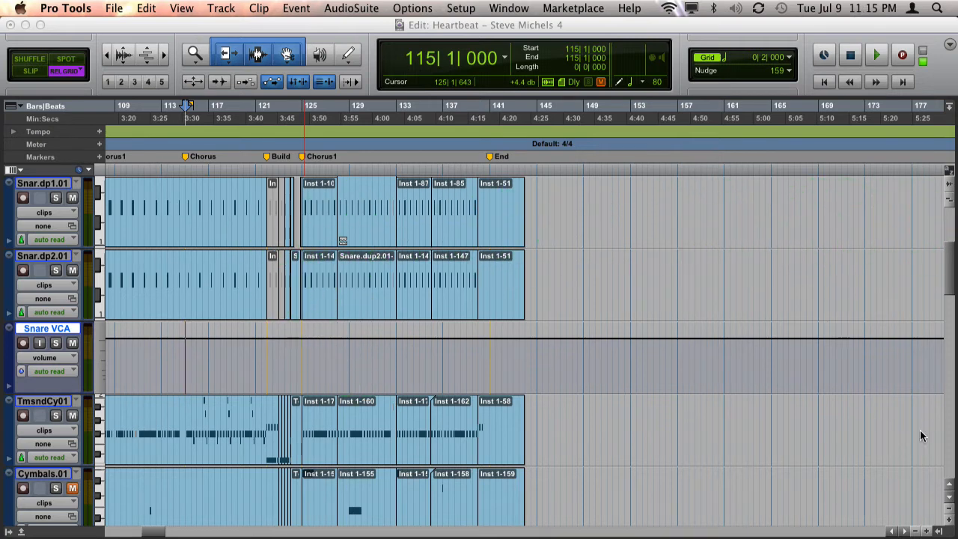
pyautogui.moveTo(116, 384)
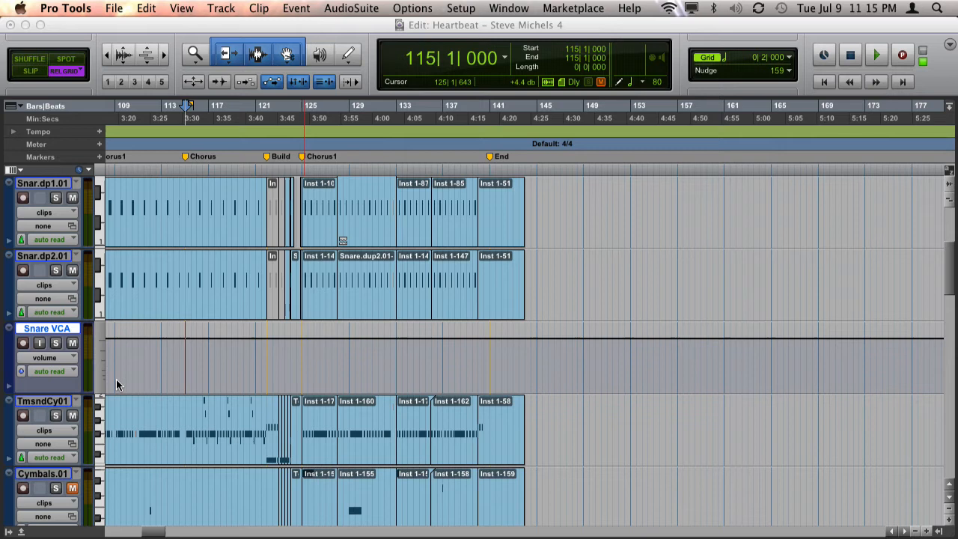
pyautogui.moveTo(135, 277)
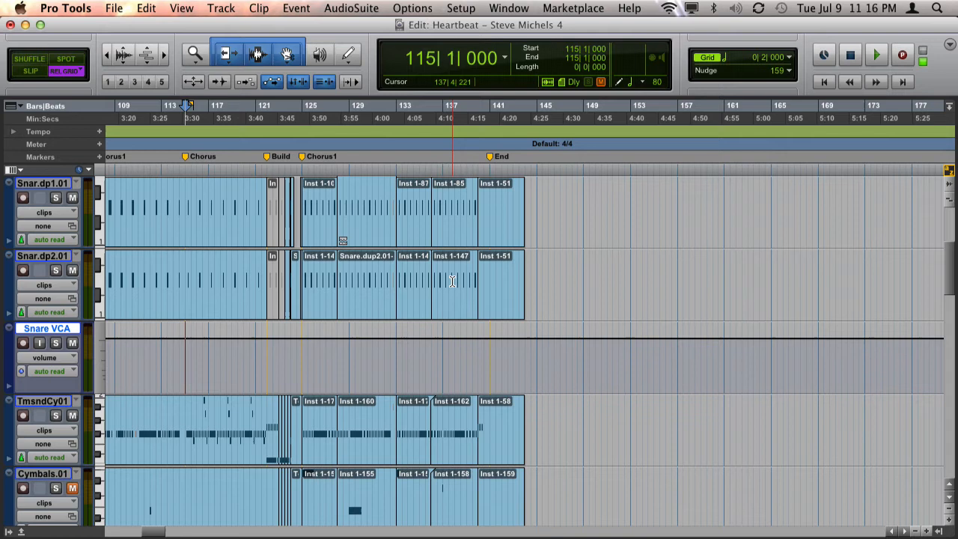
# Step: Shrink all track heights so every track of the Heartbeat session fits vertically in the edit window
pyautogui.click(386, 282)
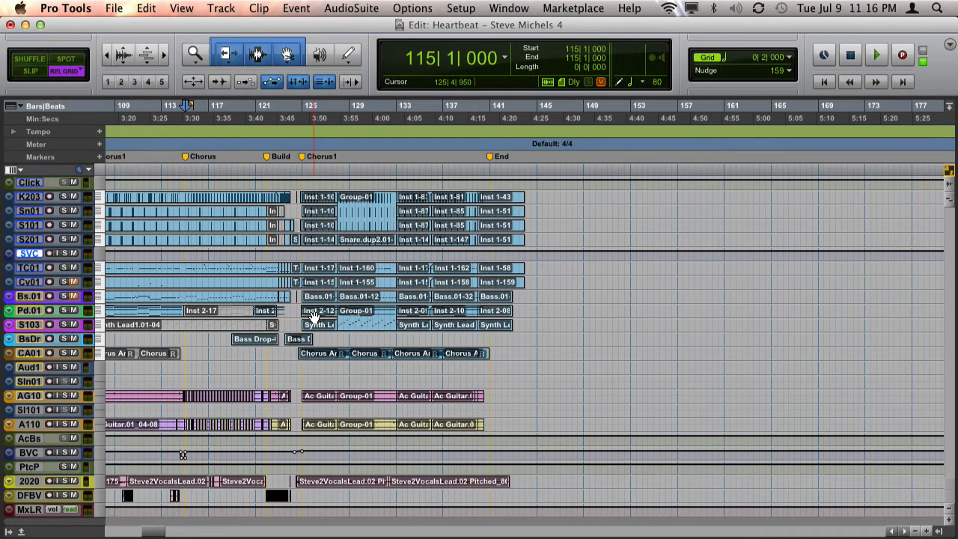
pyautogui.click(396, 307)
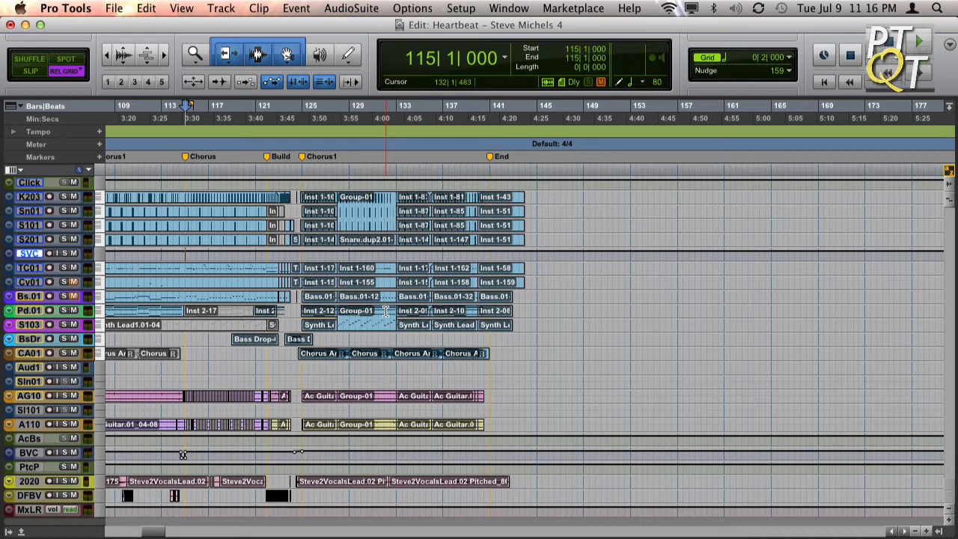
pyautogui.click(344, 310)
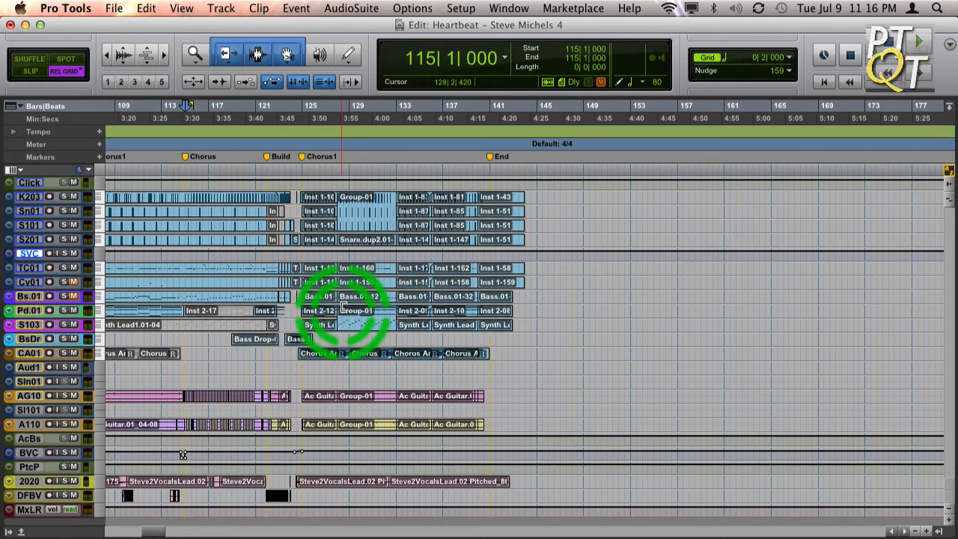